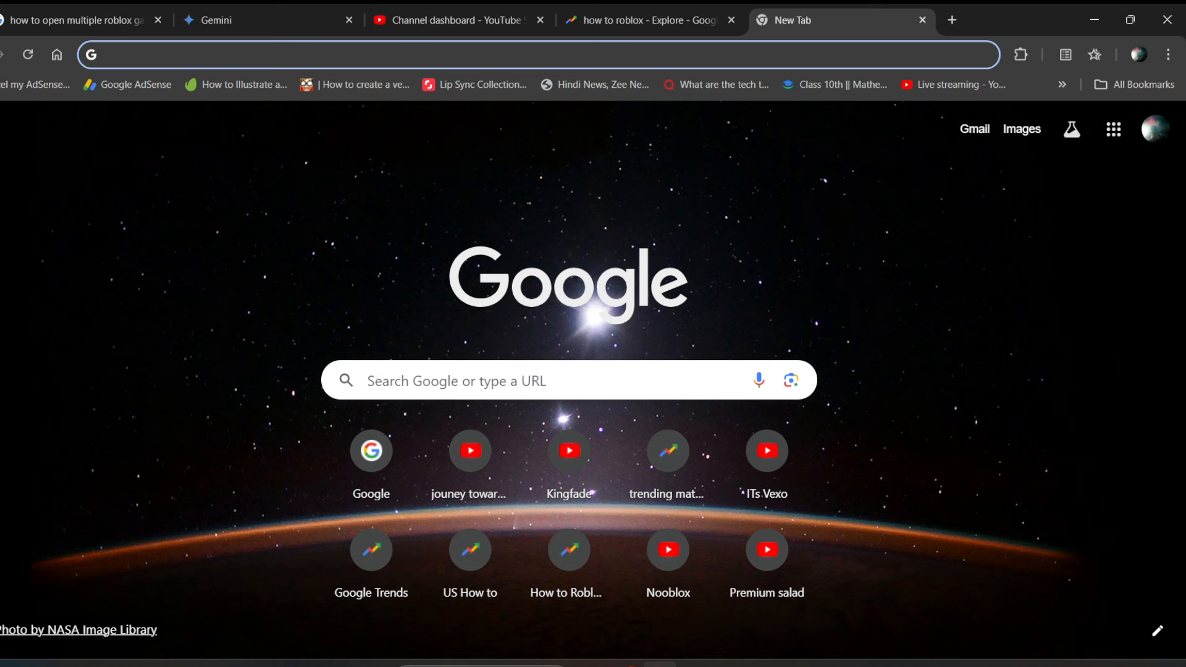
mouse_move(414, 73)
text(%temp%)
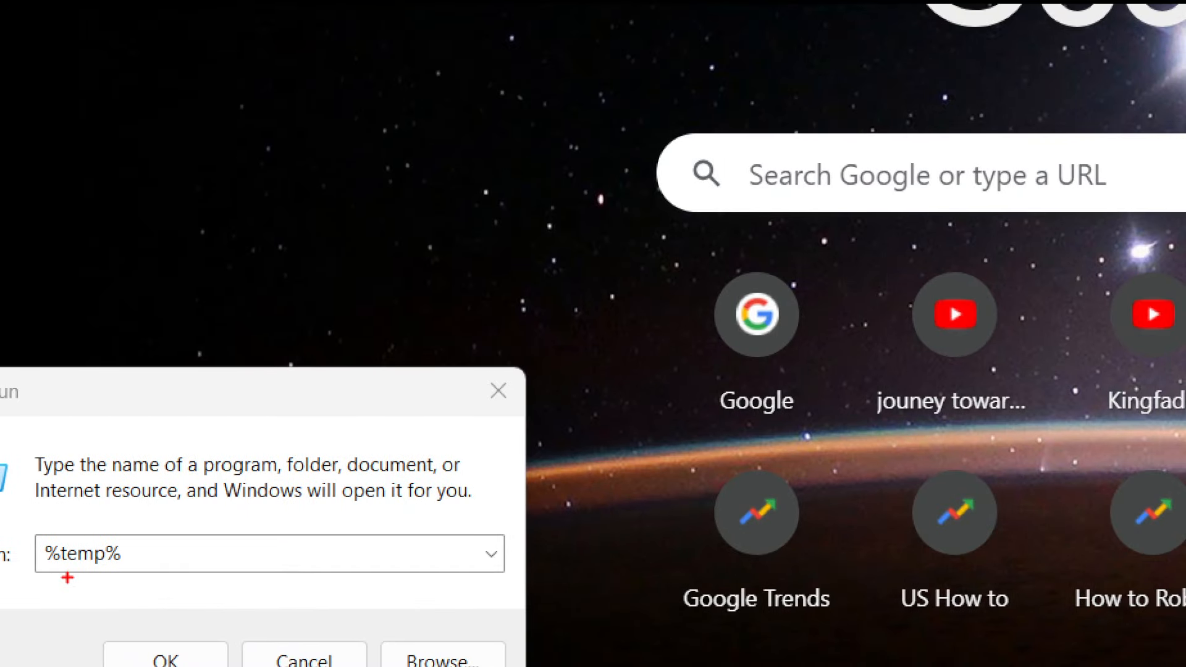
Step: Run %temp% from the Run dialog to open the user's Temp folder
drag(23, 556, 193, 529)
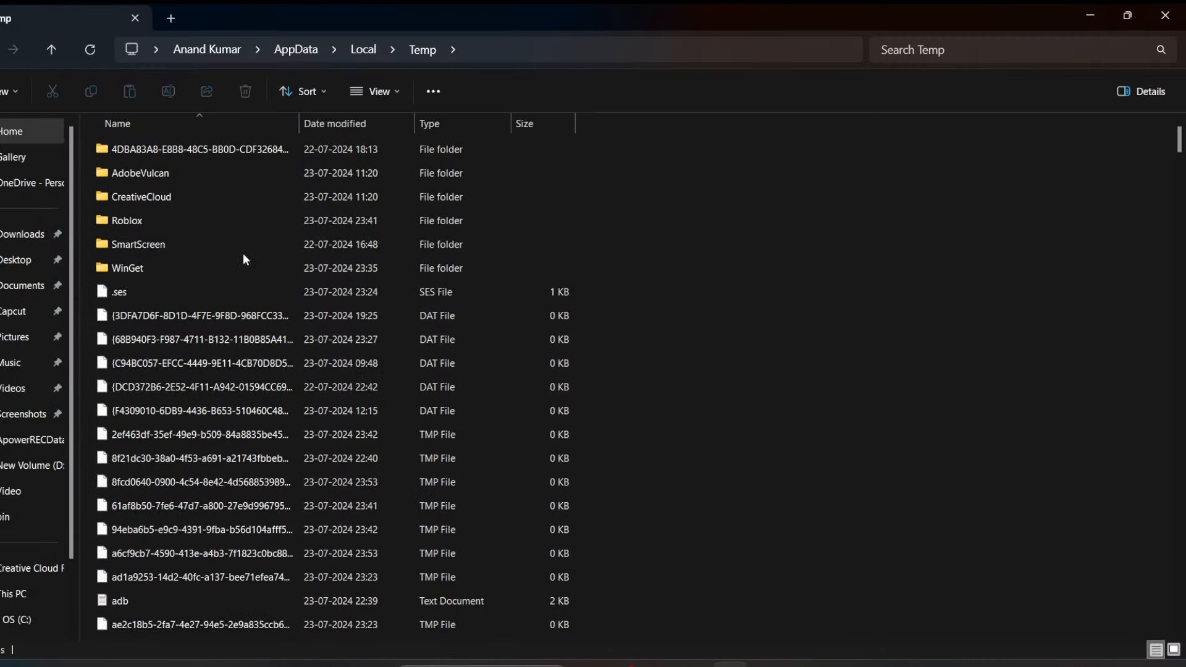
Step: Open the Roblox folder in Temp and delete all six subfolders
double_click(126, 220)
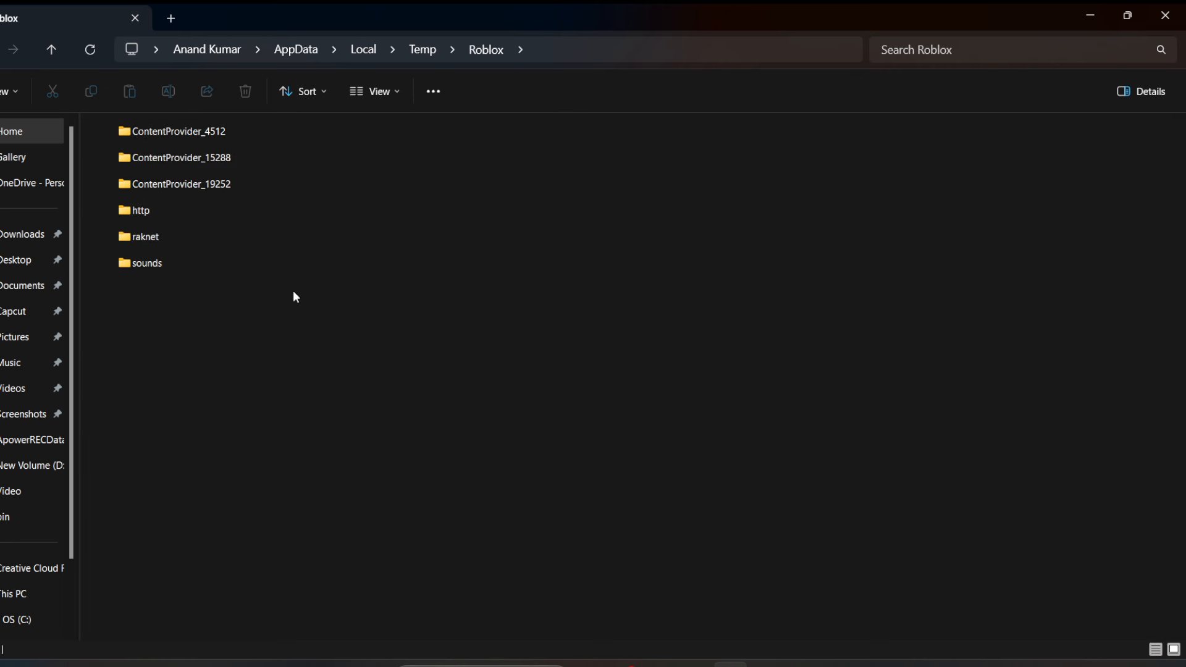
key(ctrl+a)
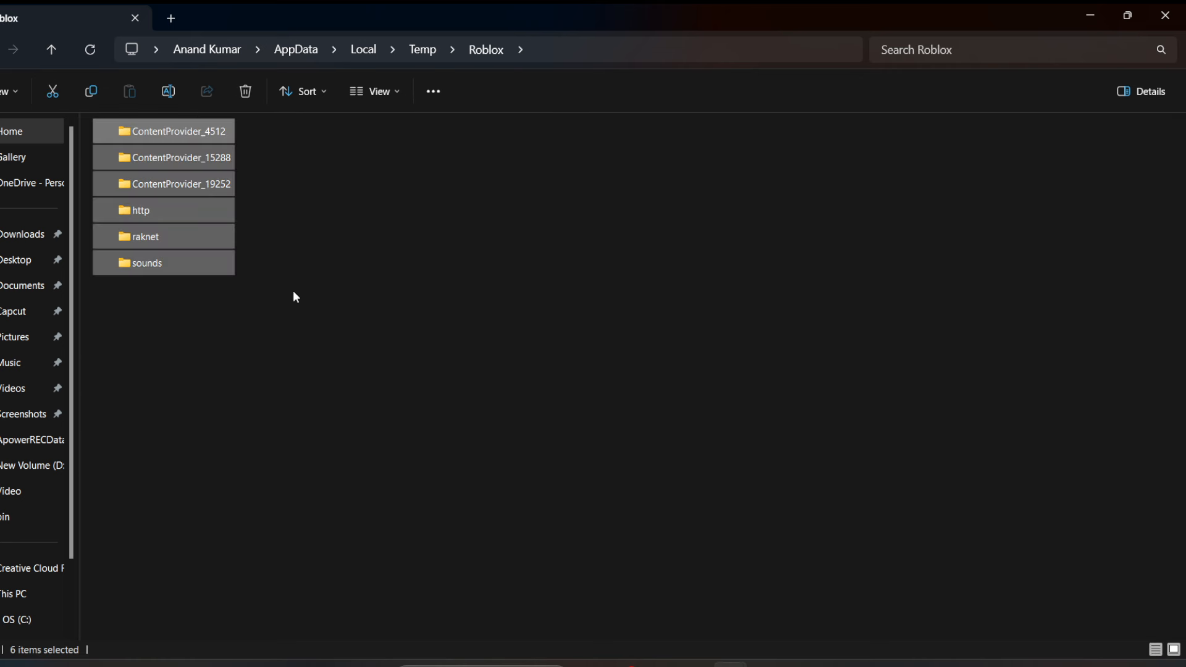
click(244, 91)
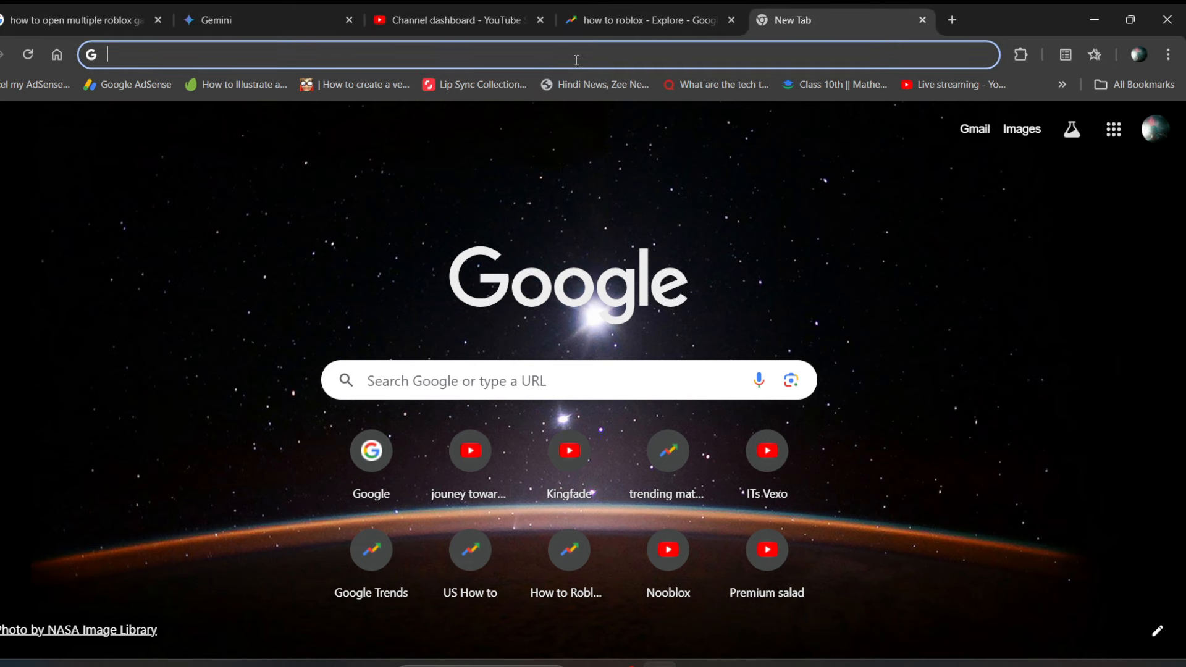
Step: Go to roblox.com and launch Slap Battles from the Continue row
text(roblox.com/home)
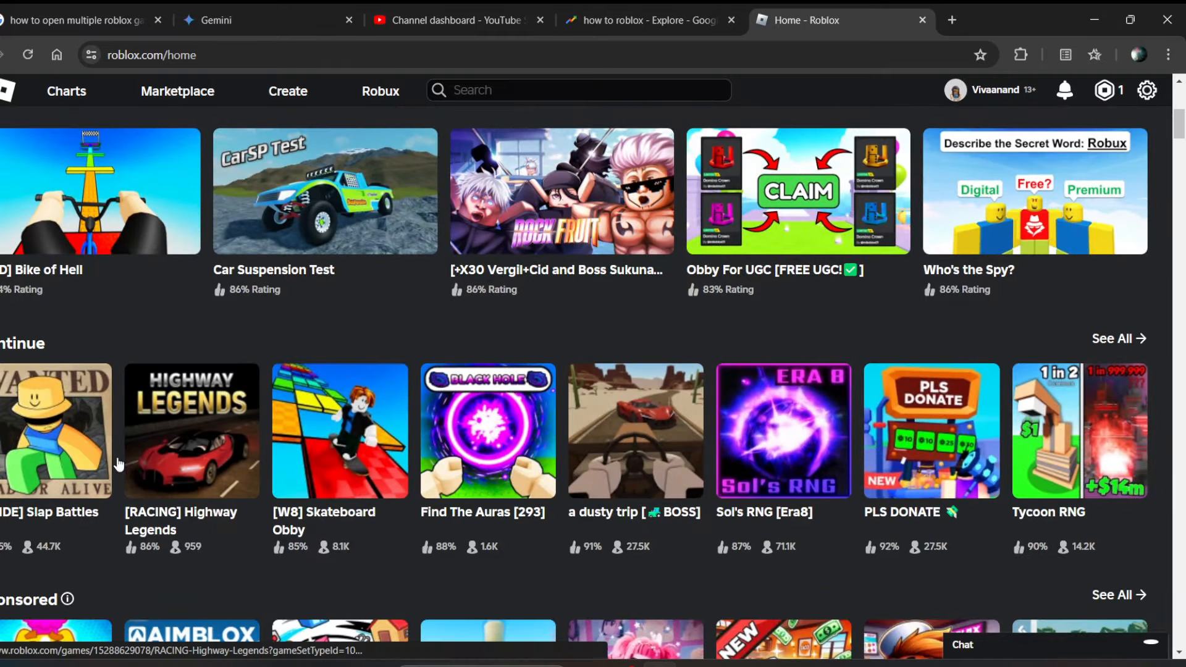
click(55, 431)
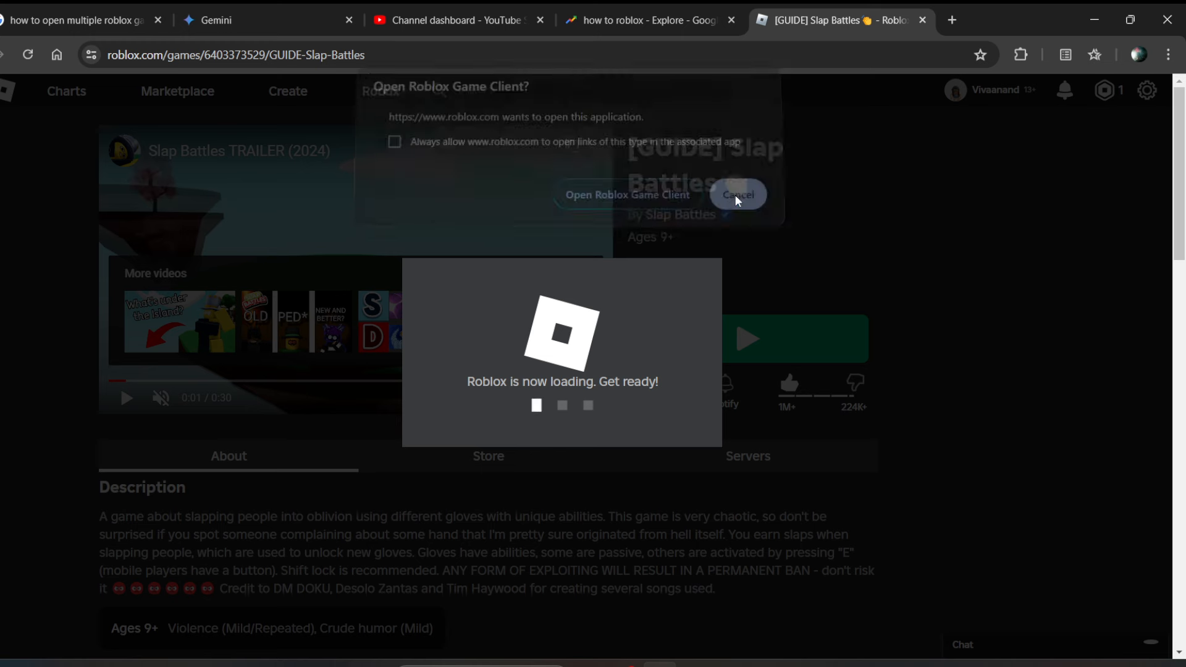
Step: Dismiss the client prompt, download Roblox, and run RobloxPlayerLauncher.exe
click(737, 194)
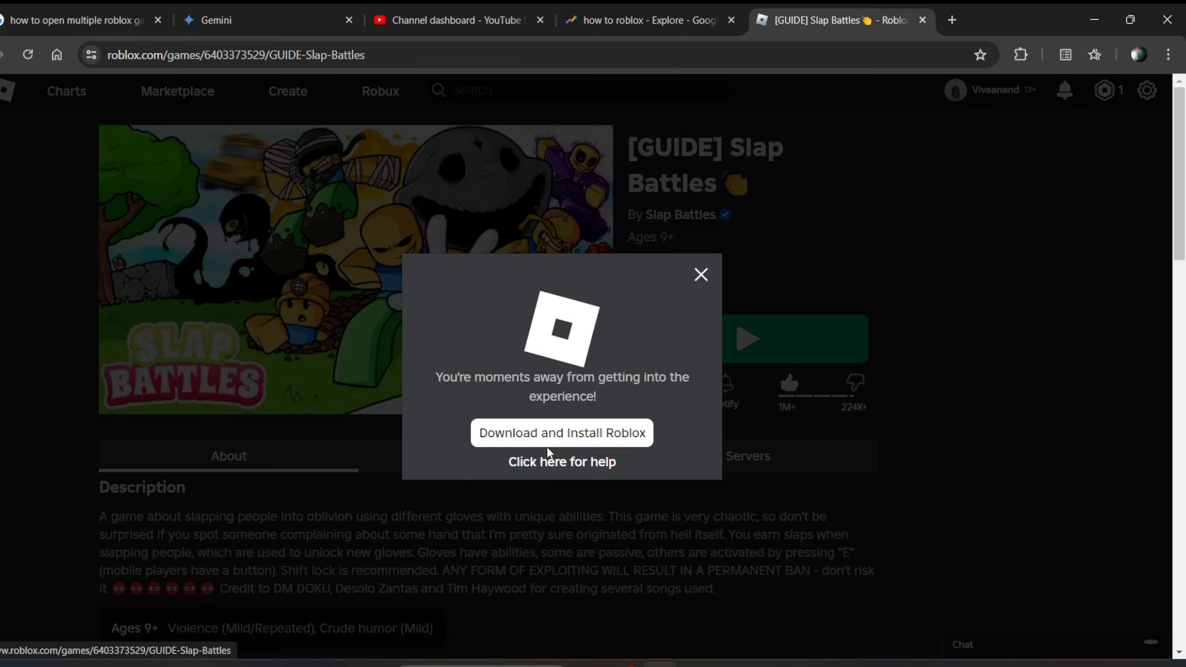
click(561, 432)
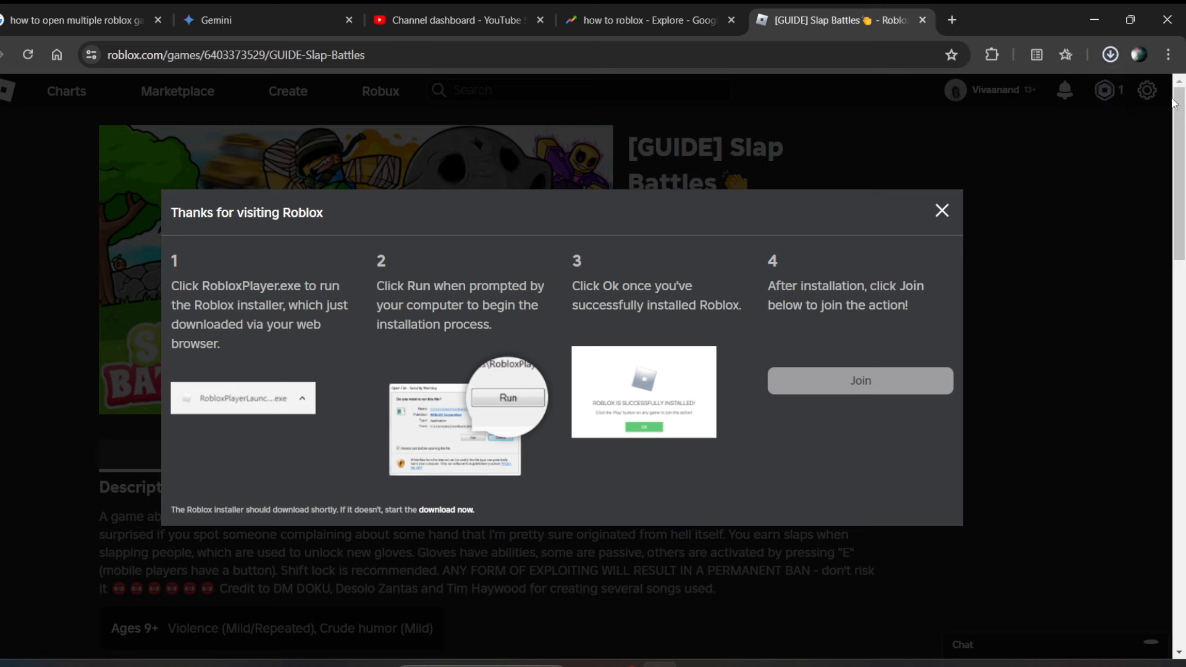
click(1110, 55)
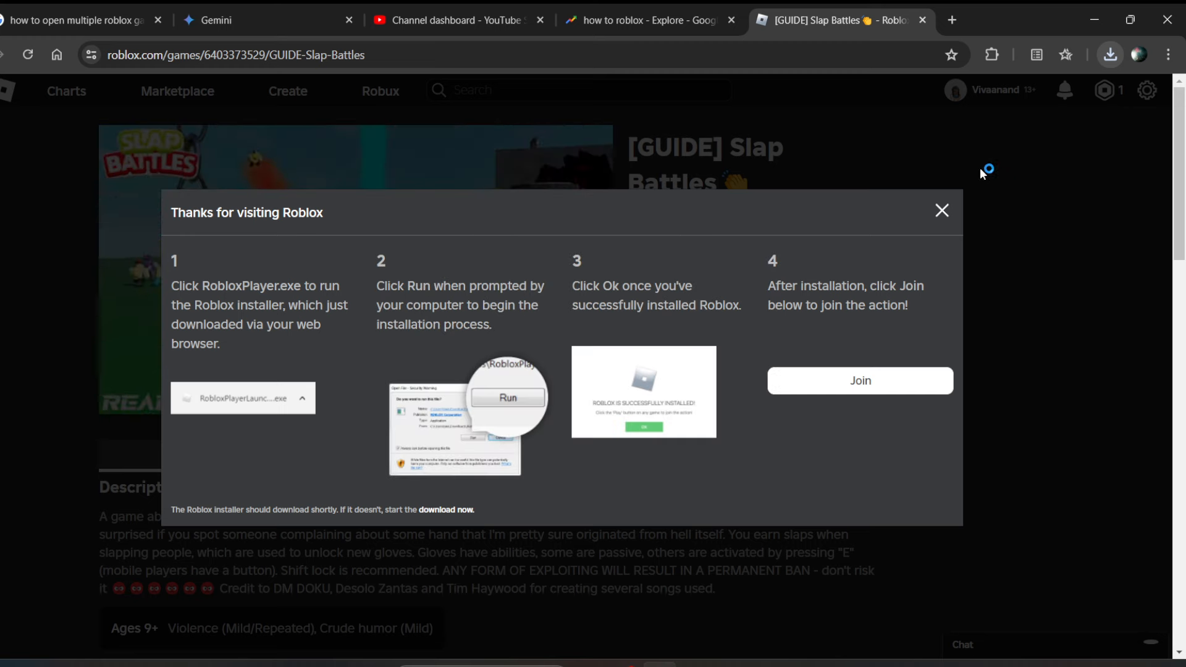
mouse_move(801, 277)
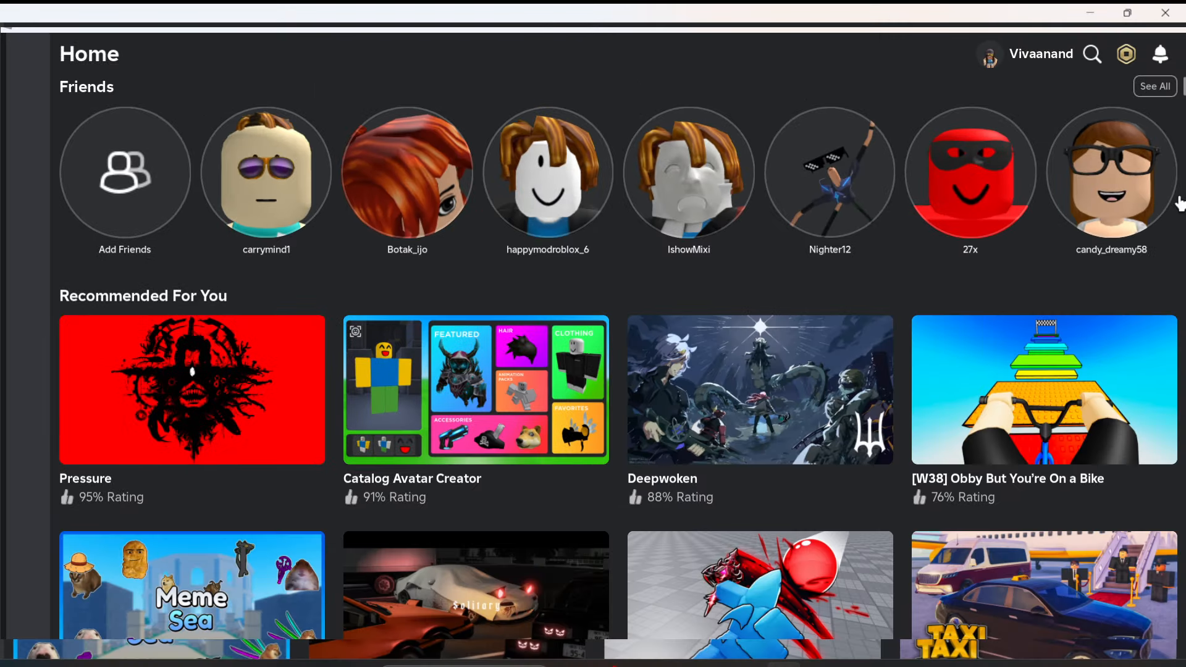
Step: Scroll the Roblox app Home screen to browse friends and recommended games
scroll(down, 3)
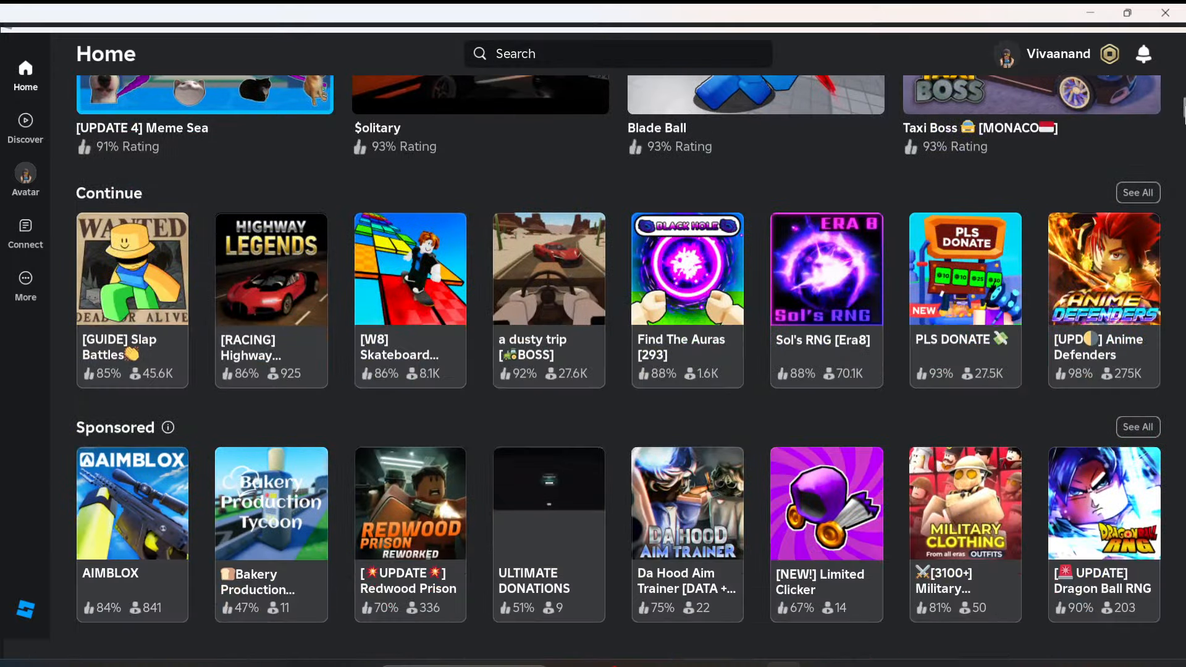